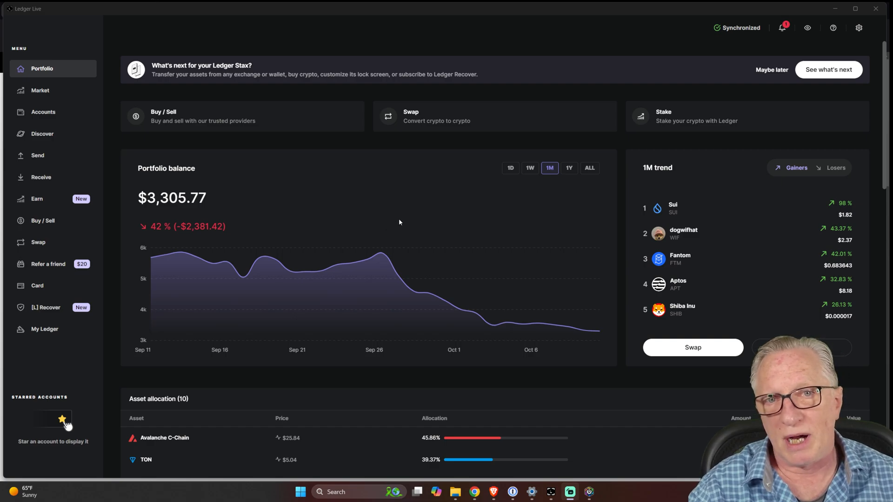
{"action": "mouse_move", "coordinate": [396, 207]}
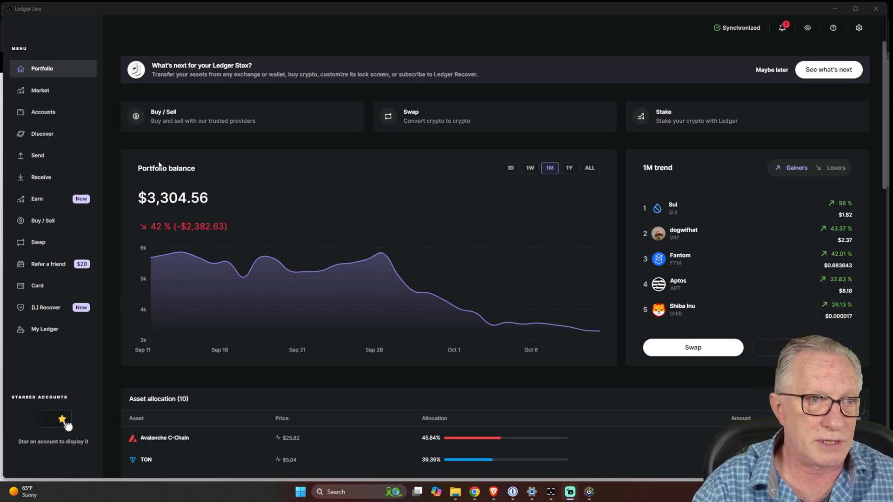
{"action": "scroll", "scroll_direction": "down", "scroll_amount": 3}
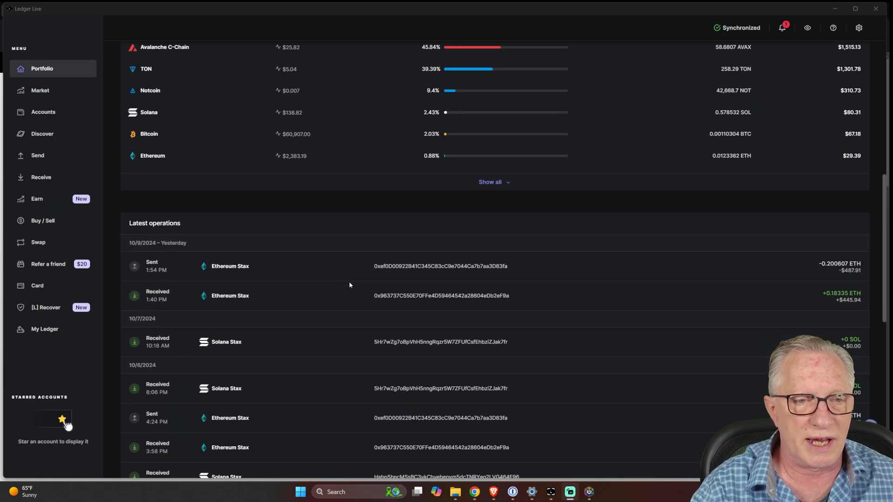
{"action": "scroll", "scroll_direction": "up", "scroll_amount": 3}
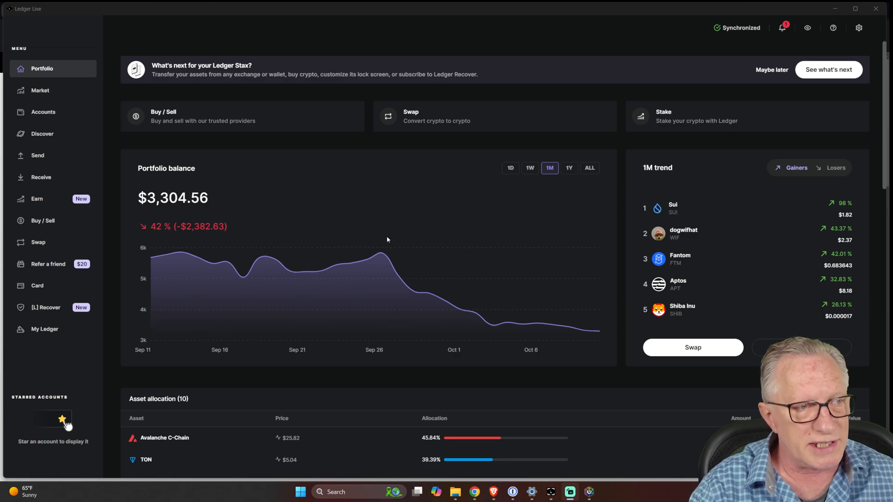
{"action": "mouse_move", "coordinate": [387, 216]}
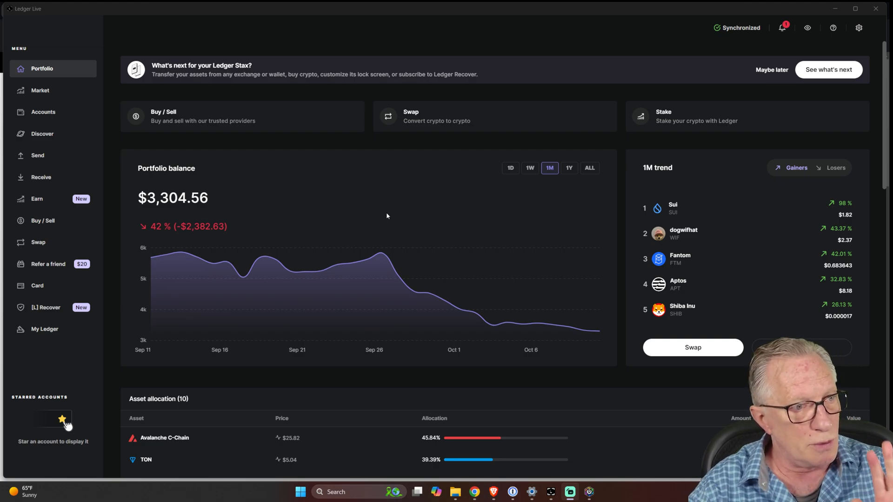
{"action": "mouse_move", "coordinate": [382, 215]}
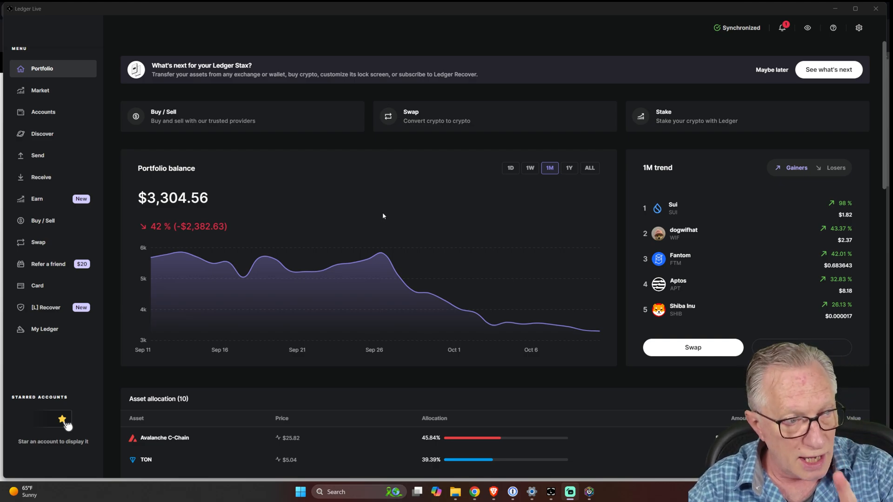
{"action": "mouse_move", "coordinate": [455, 190]}
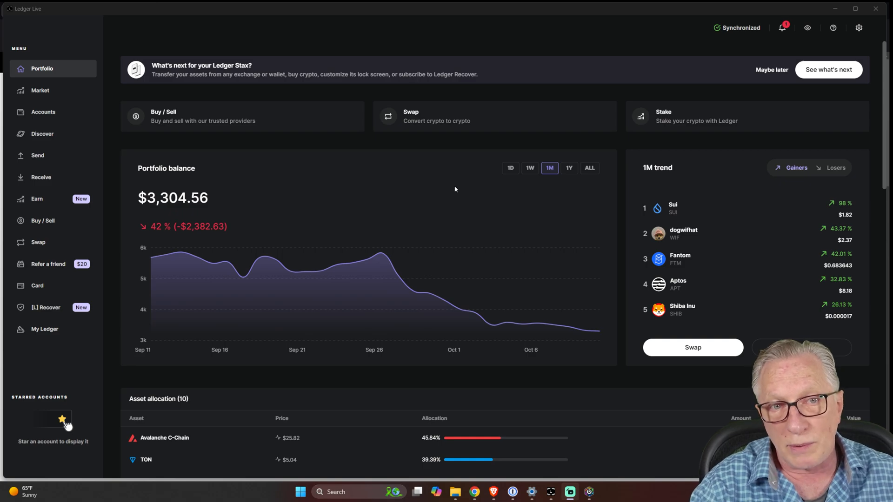
{"action": "mouse_move", "coordinate": [453, 201]}
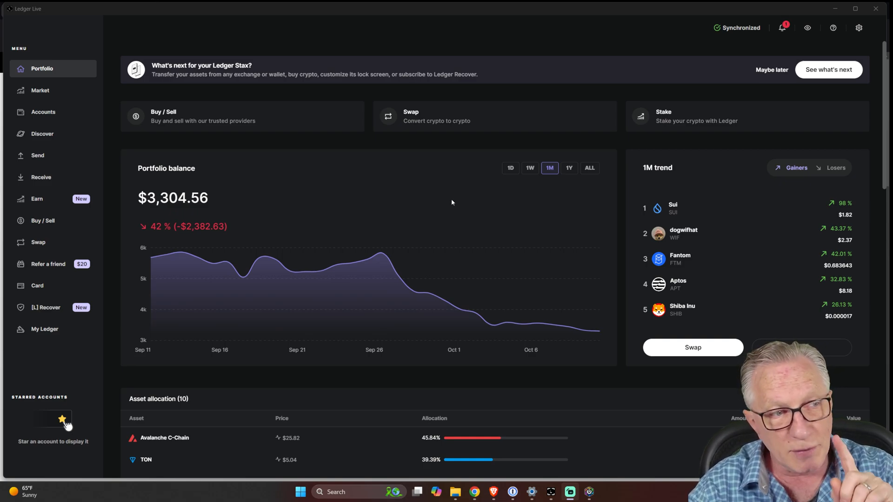